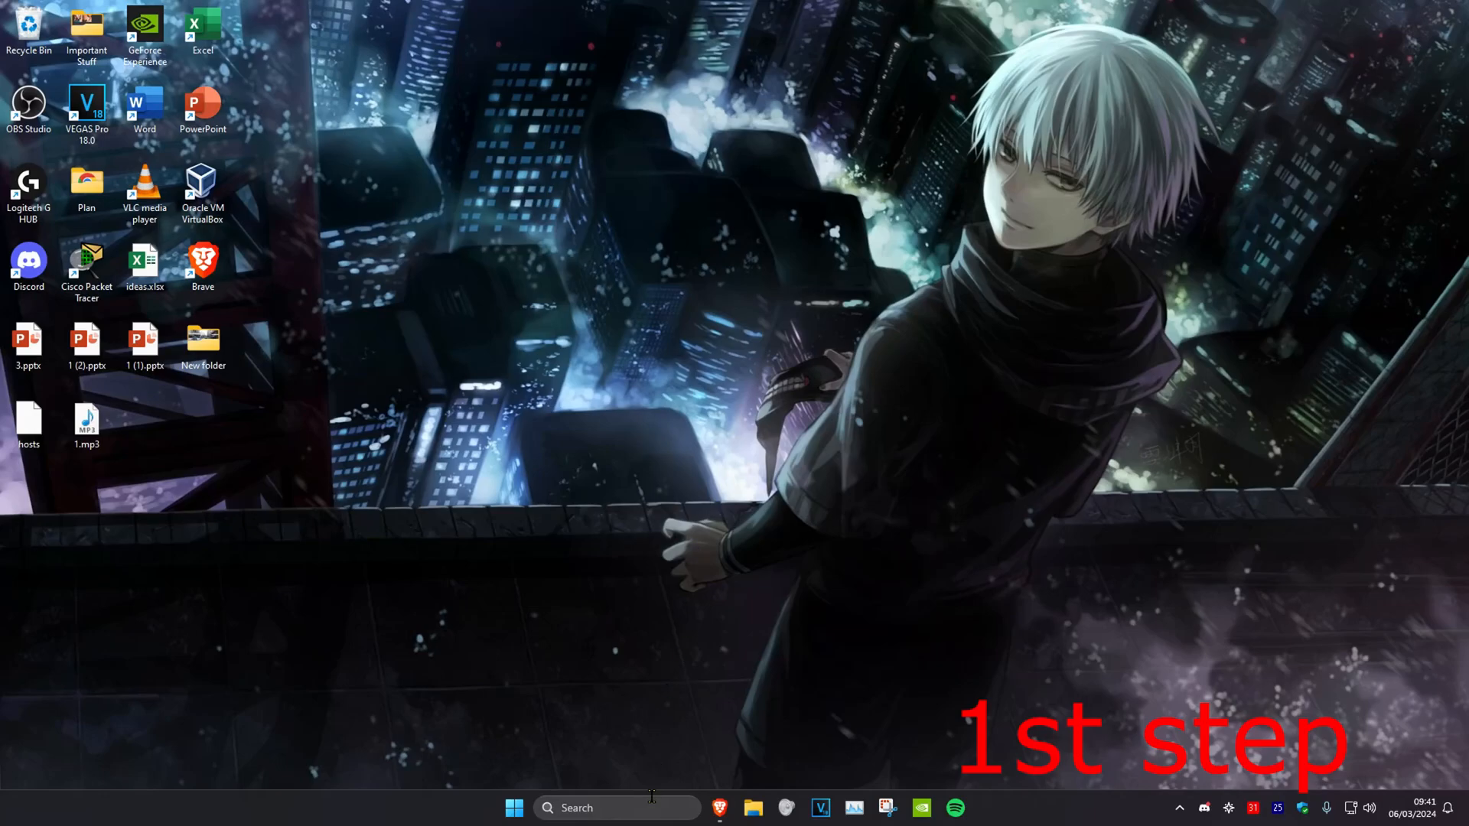
Search 'task manager' and open Task Manager from the results.
{"action": "type", "text": "task manager"}
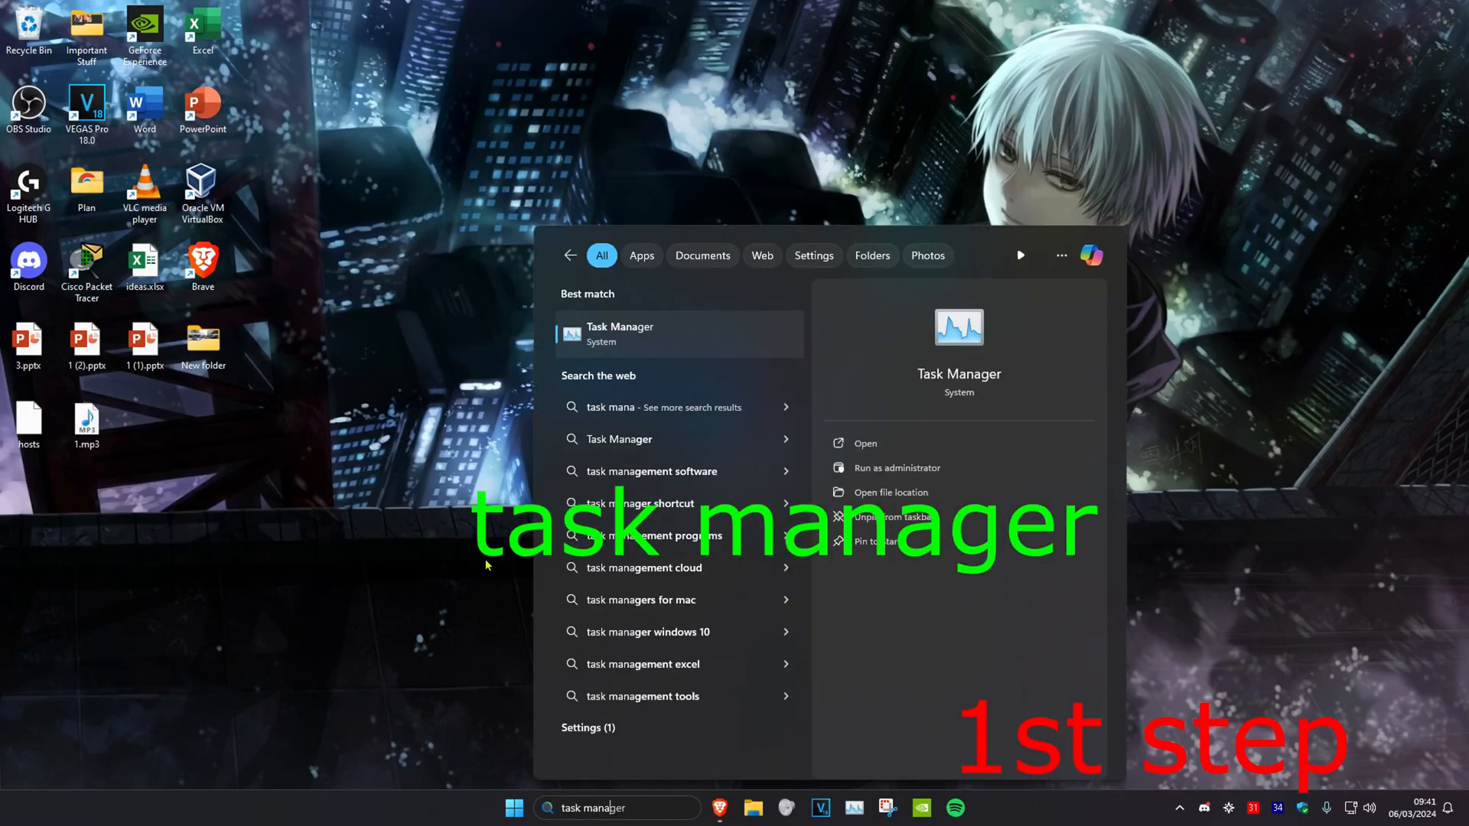
{"action": "left_click", "coordinate": [619, 333]}
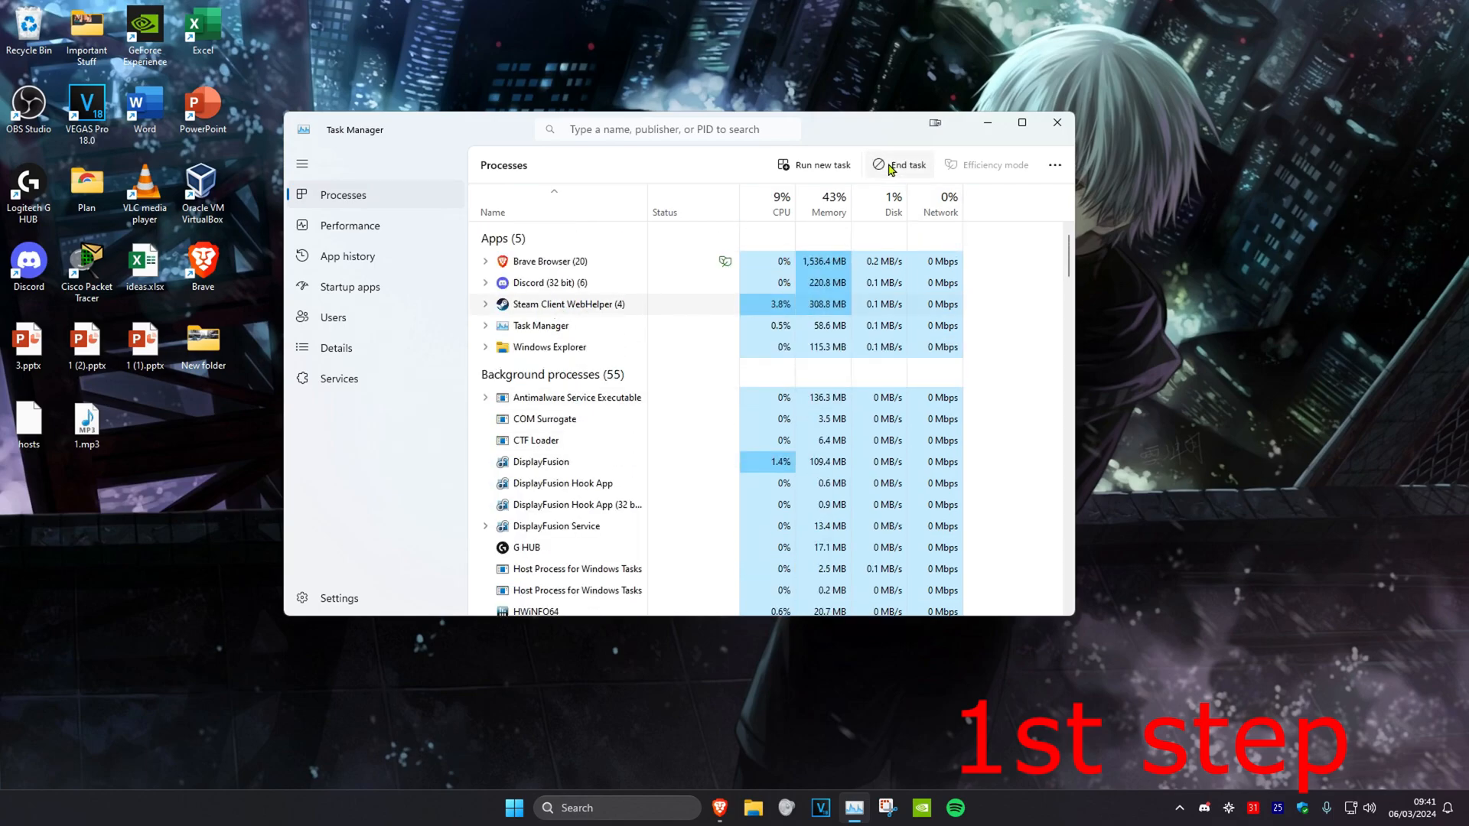
End the steam.exe process tree from the Details tab and confirm.
{"action": "left_click", "coordinate": [336, 348]}
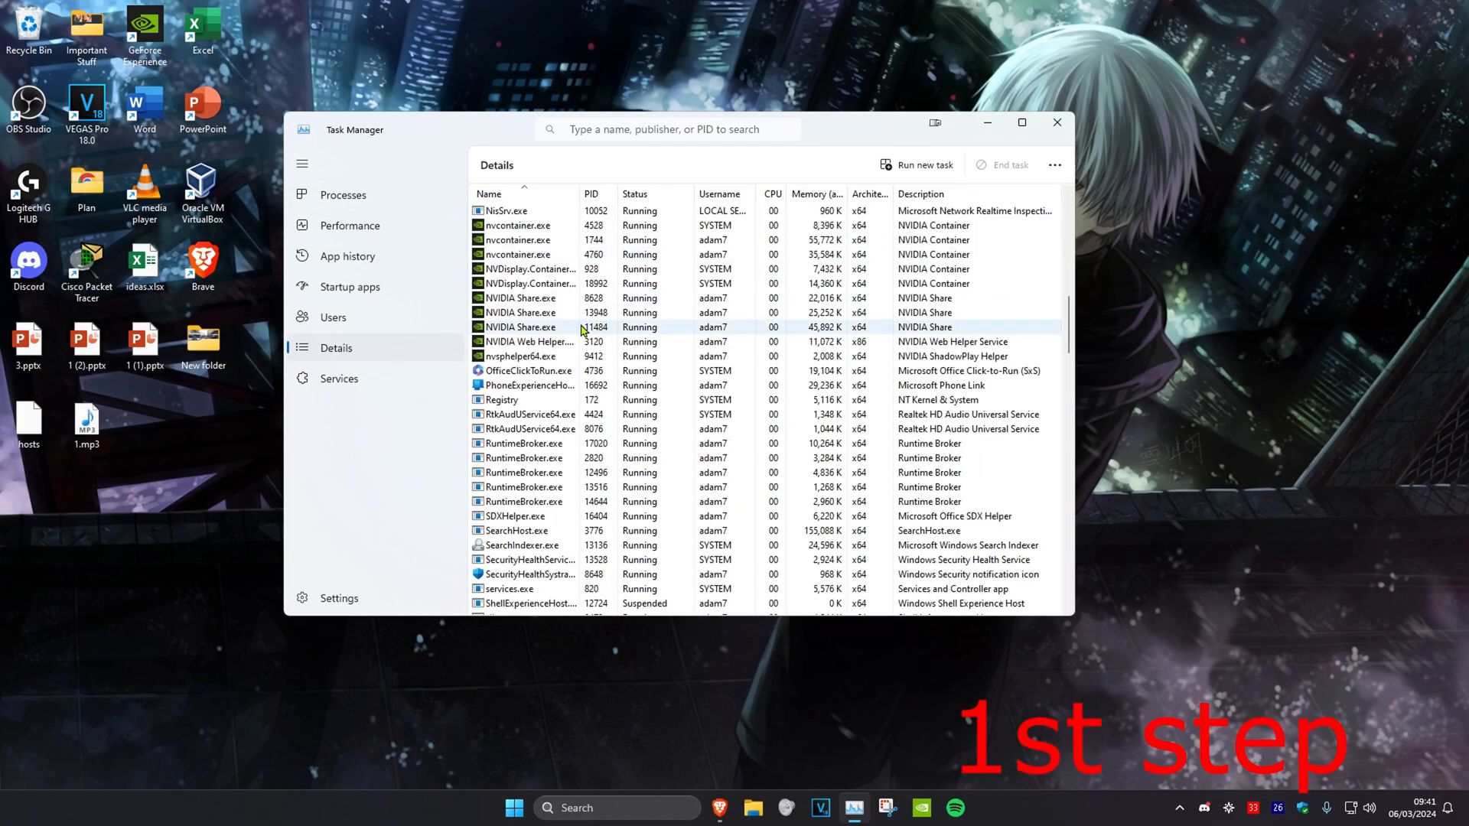
{"action": "right_click", "coordinate": [502, 341]}
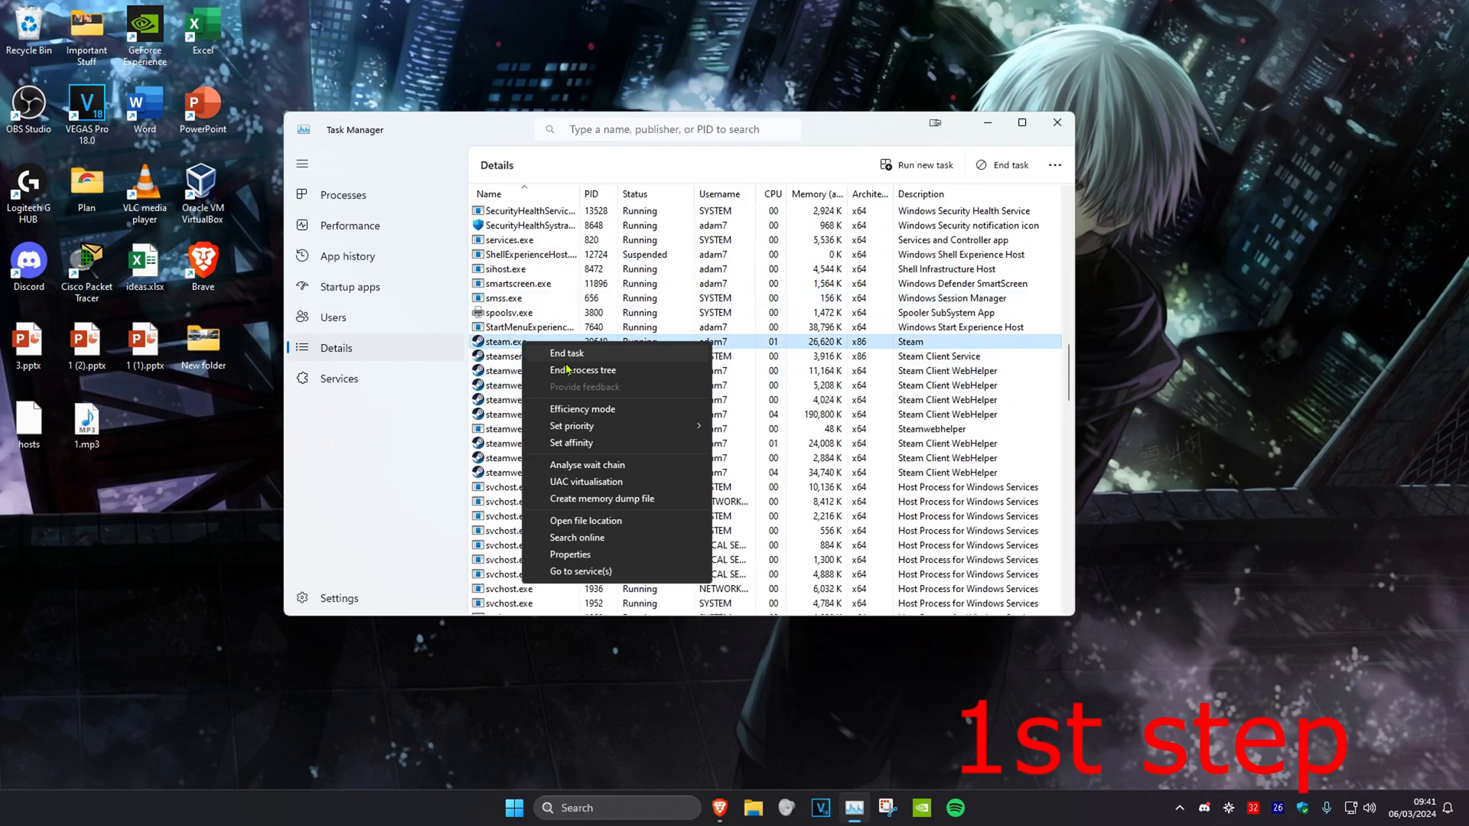
{"action": "left_click", "coordinate": [584, 369]}
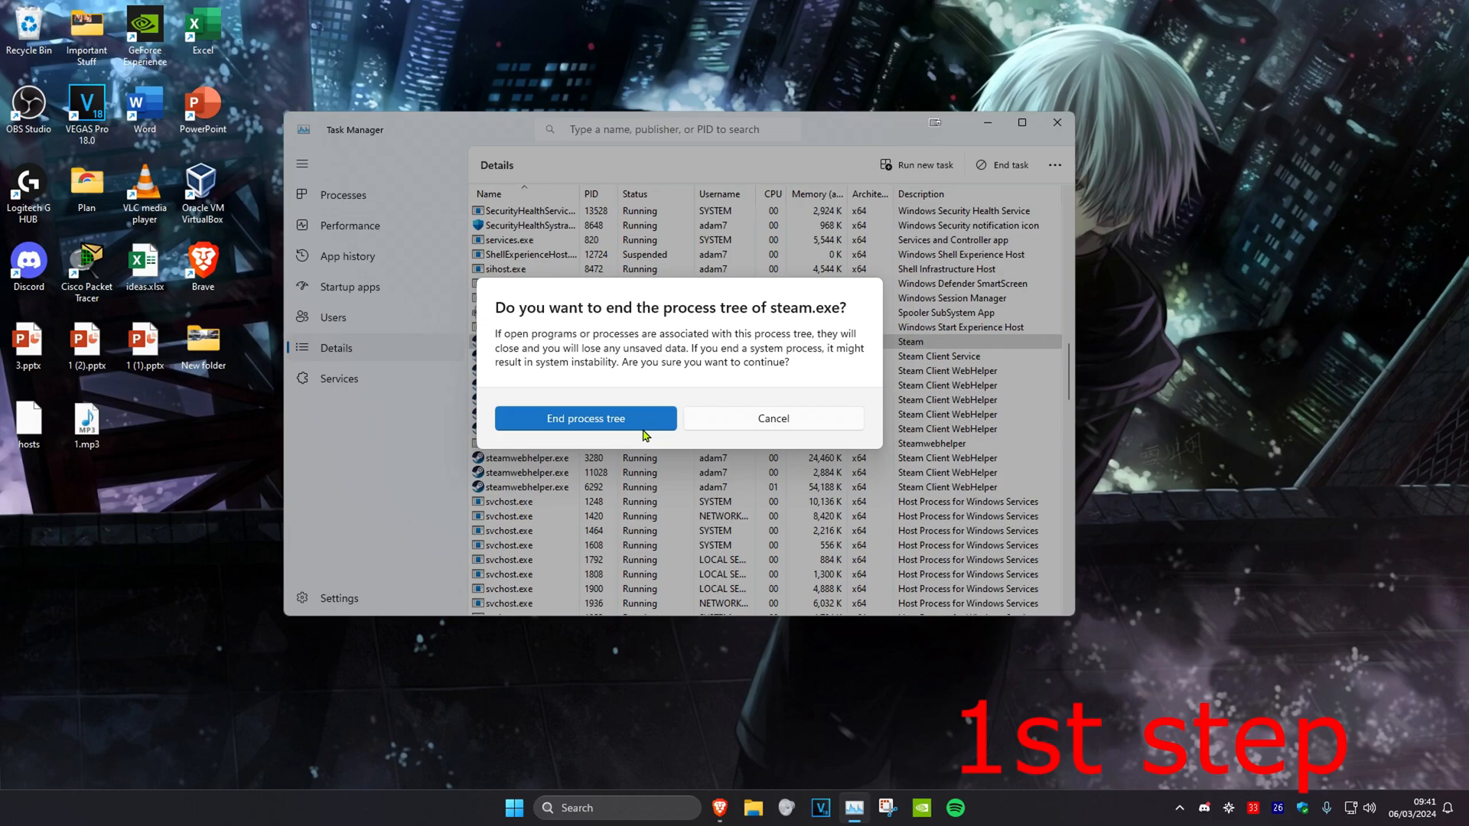
{"action": "left_click", "coordinate": [584, 417]}
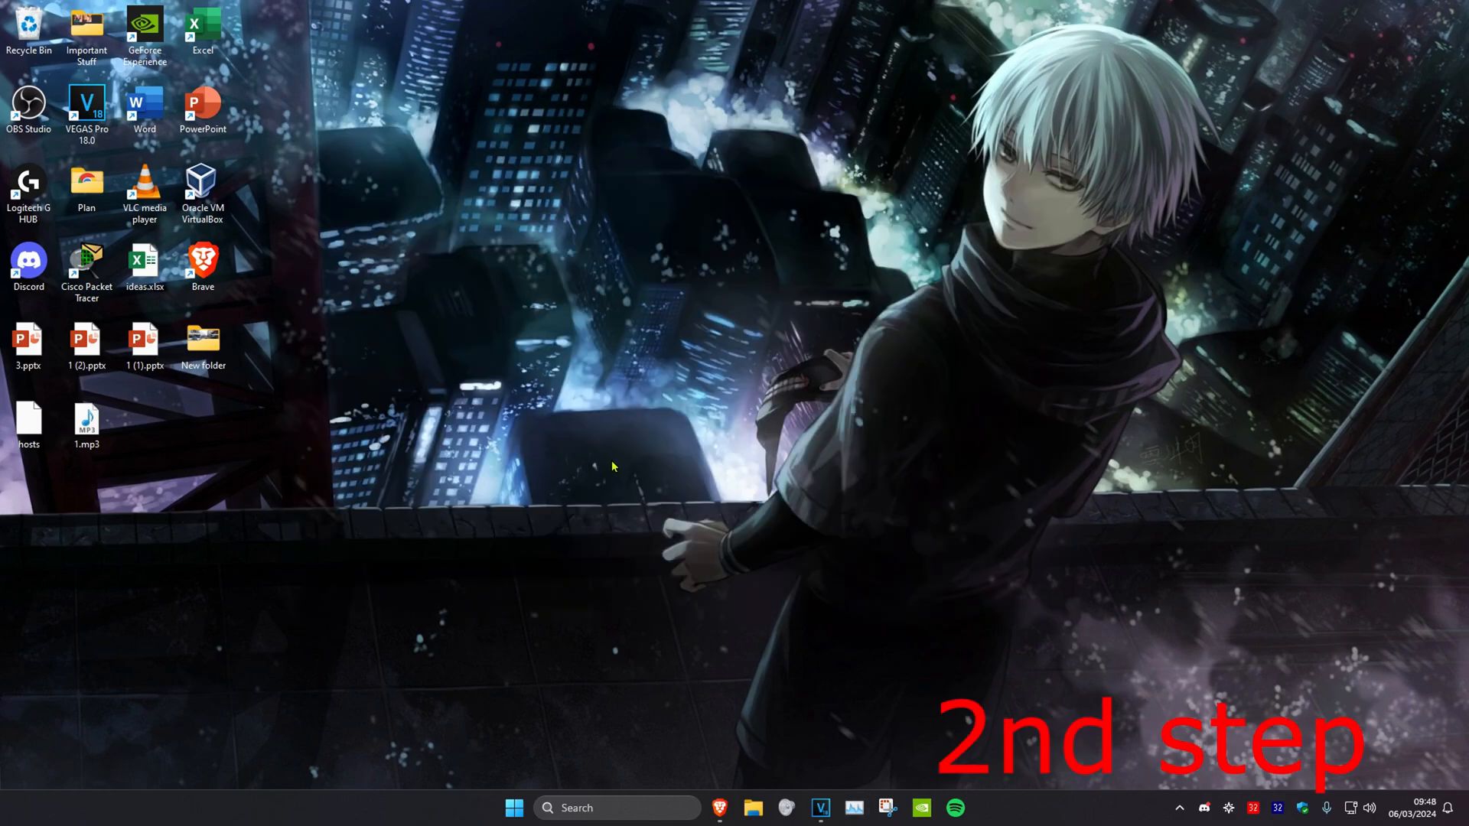
Search 'steam' and run the Steam result as administrator.
{"action": "type", "text": "steam"}
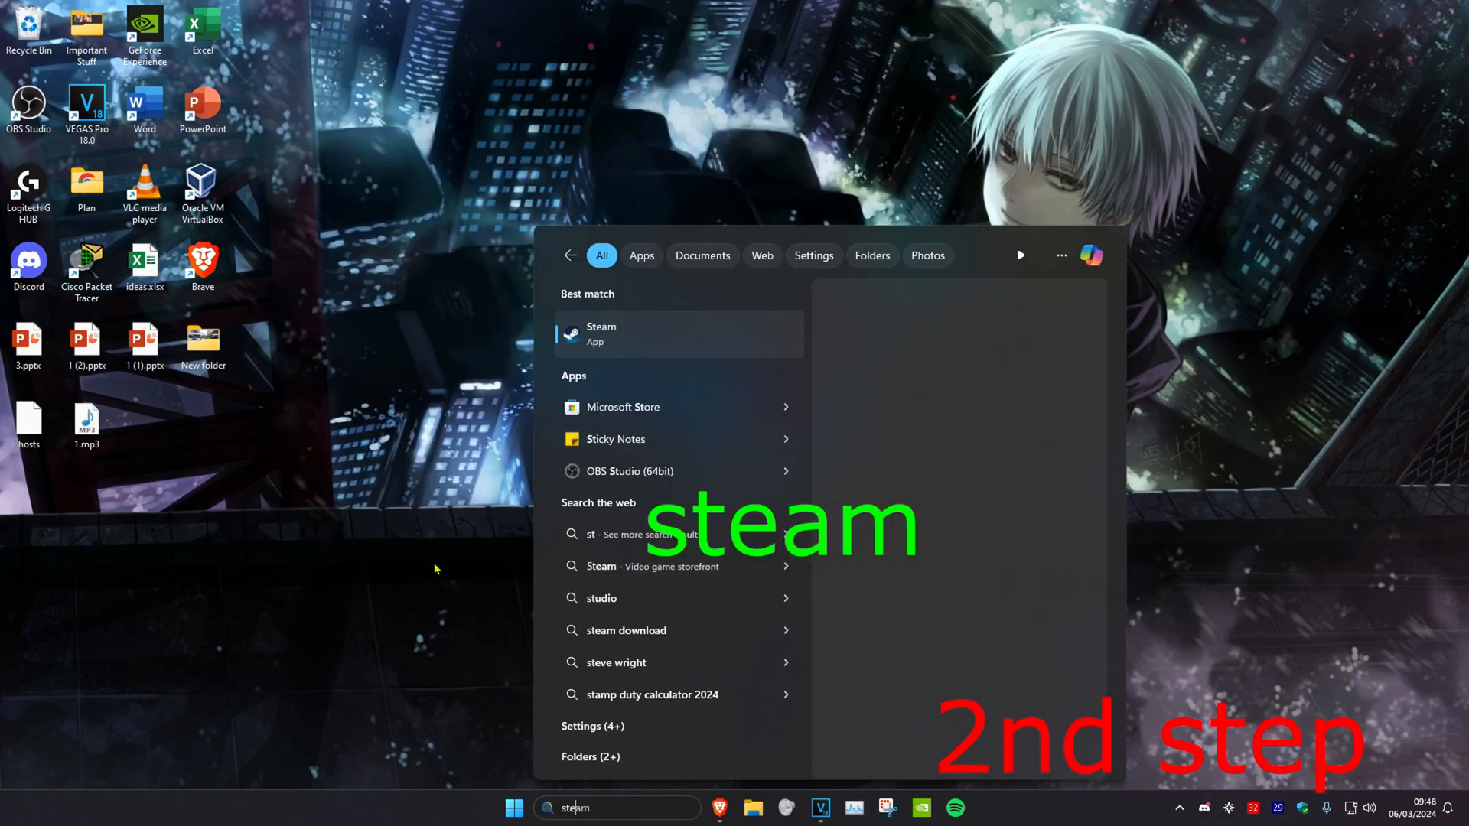
{"action": "right_click", "coordinate": [601, 333]}
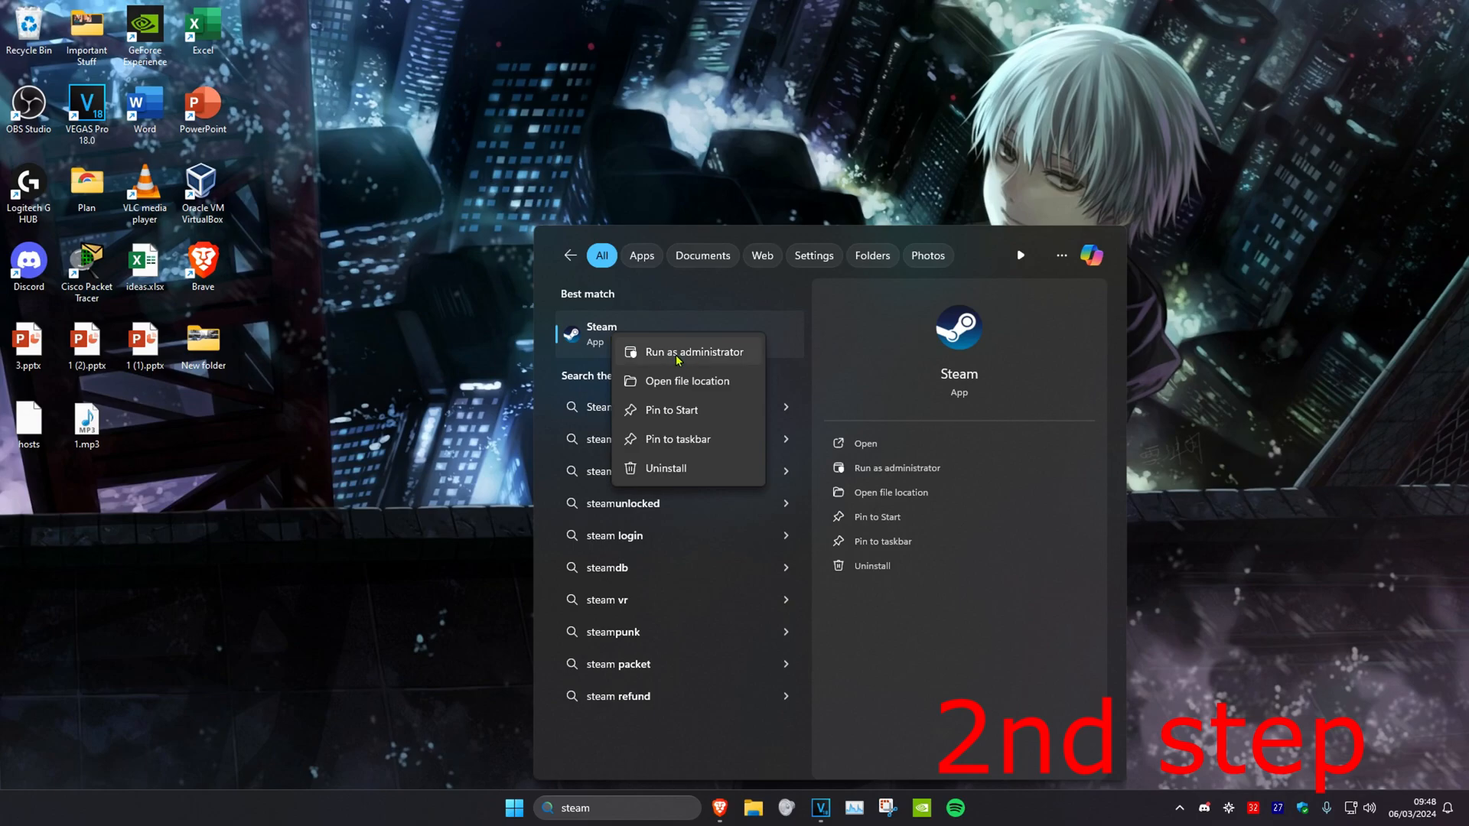
{"action": "left_click", "coordinate": [694, 351]}
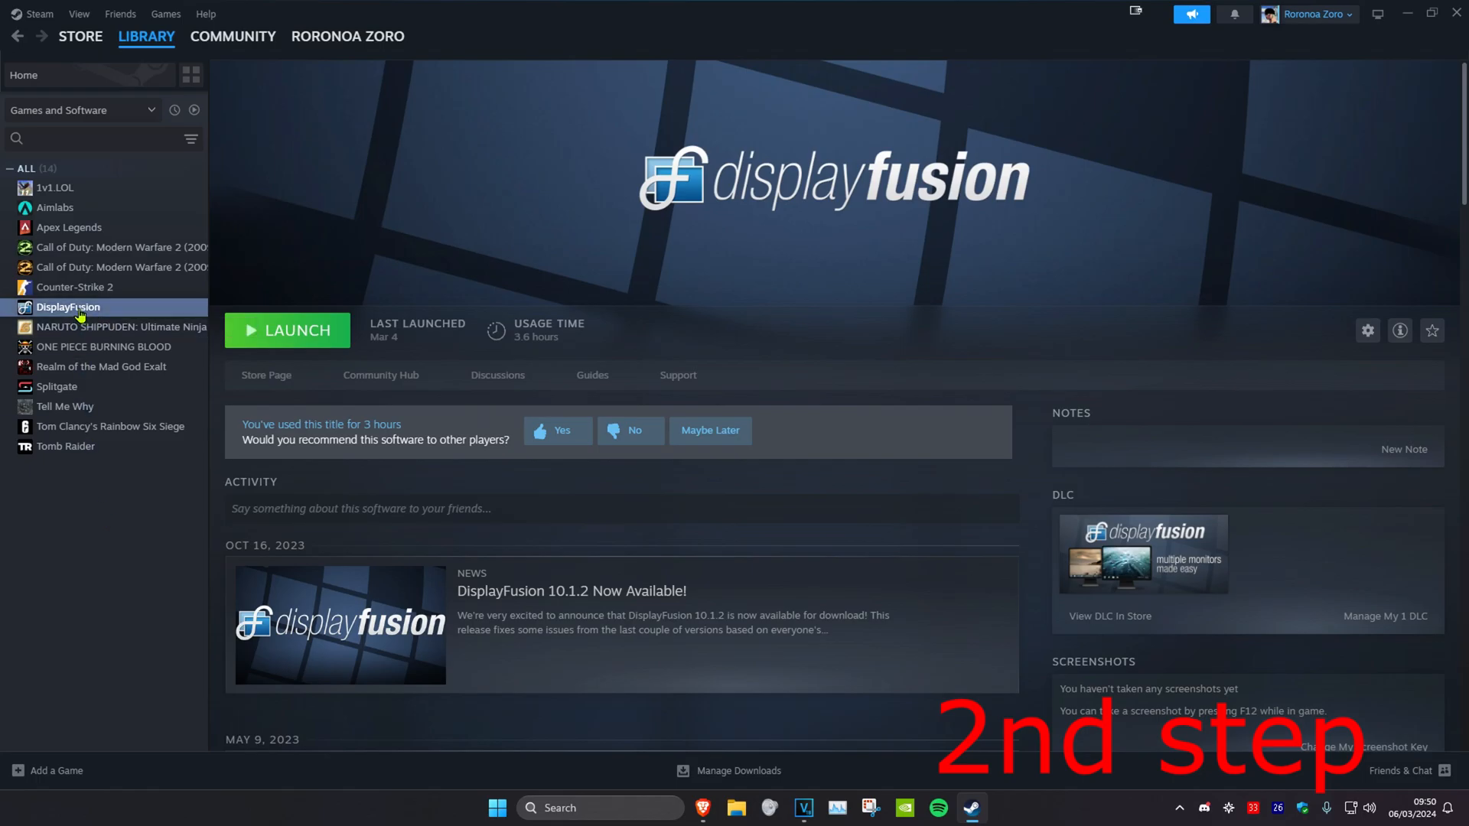
Verify integrity of DisplayFusion's software files from its Properties' Installed Files.
{"action": "right_click", "coordinate": [67, 307]}
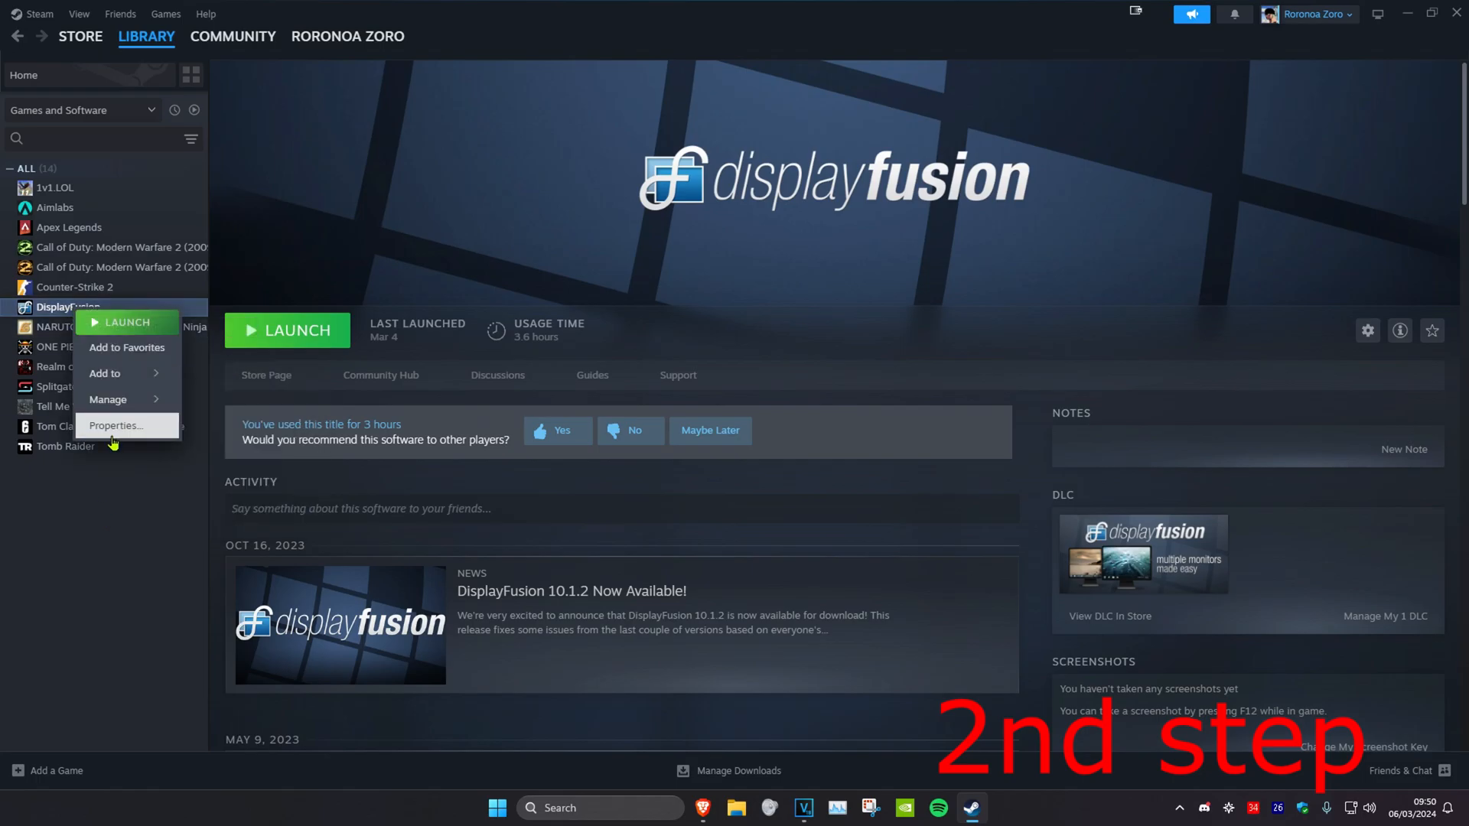
{"action": "left_click", "coordinate": [114, 425]}
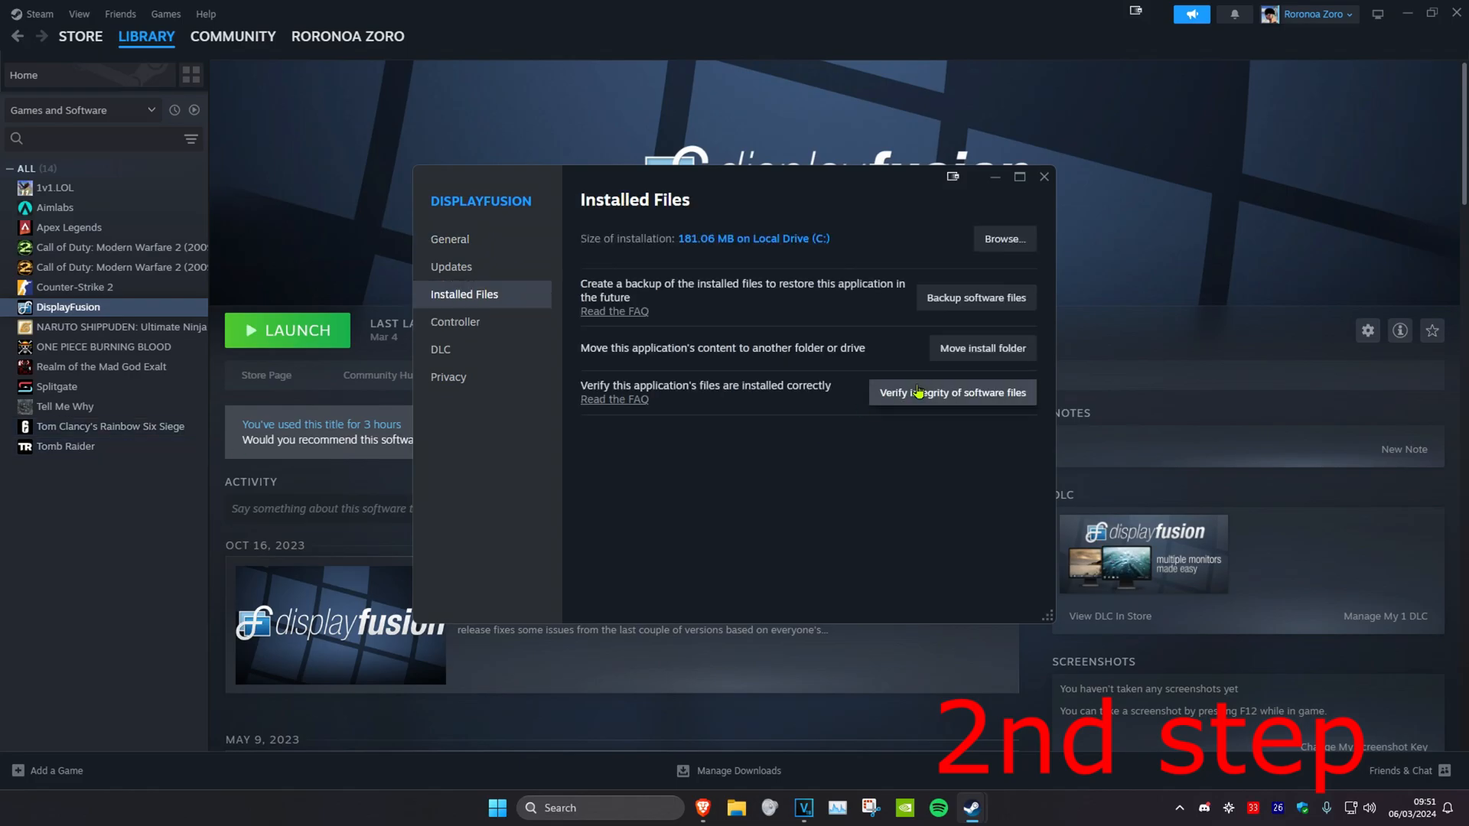
{"action": "left_click", "coordinate": [950, 392]}
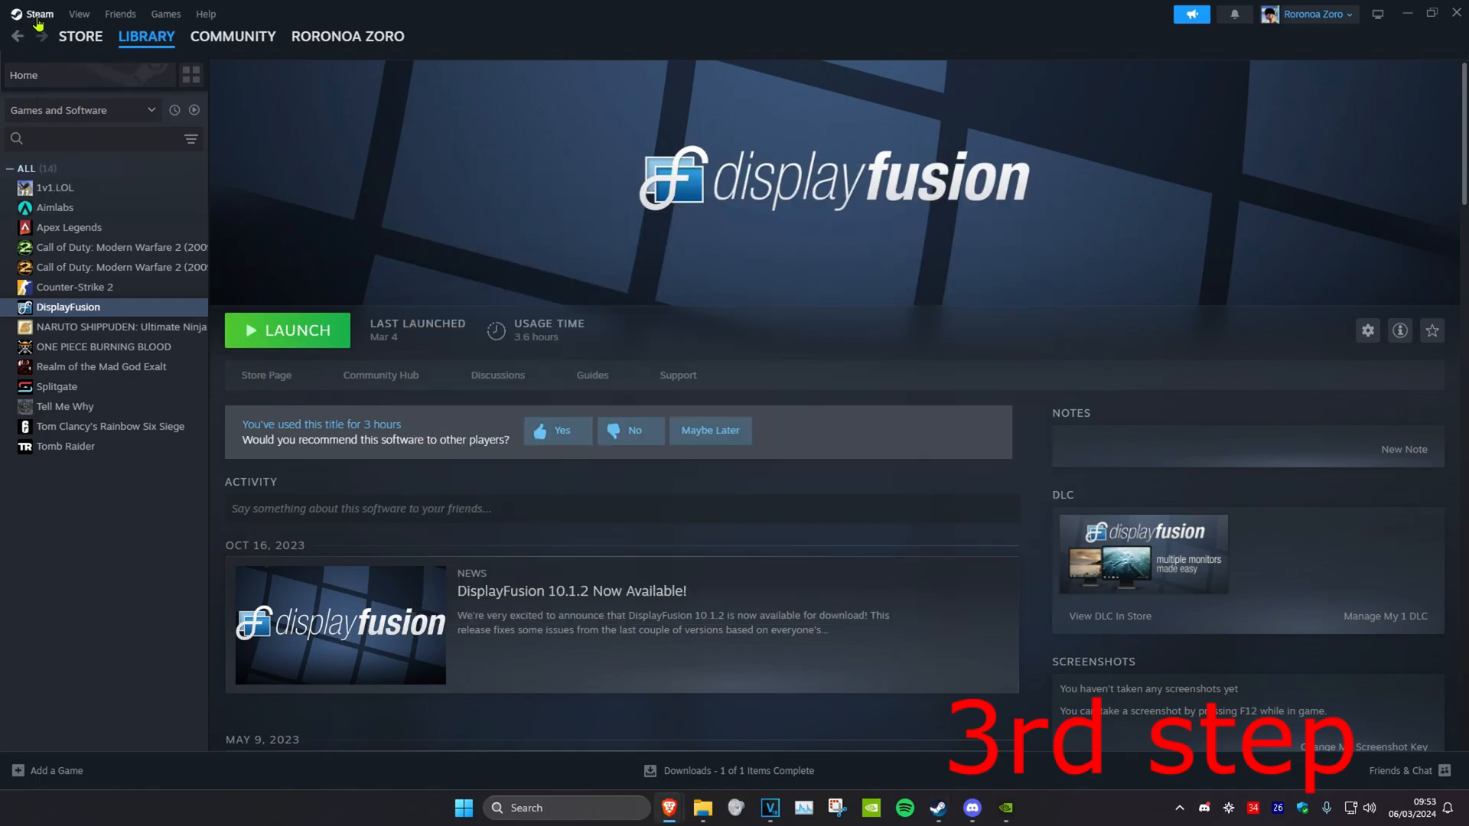
Clear the download cache in Steam Settings > Downloads and confirm the restart.
{"action": "left_click", "coordinate": [38, 13]}
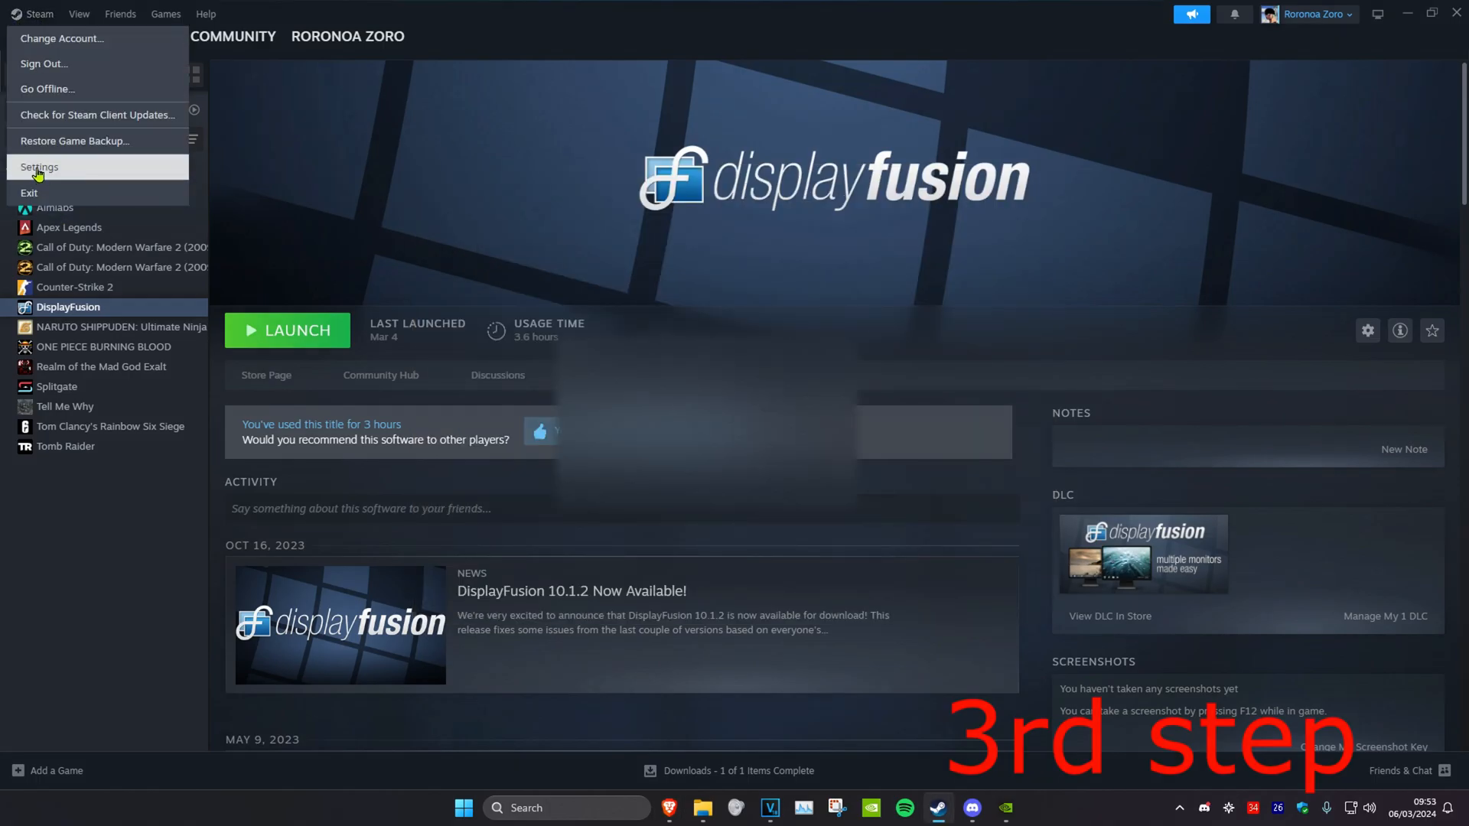
{"action": "left_click", "coordinate": [39, 167]}
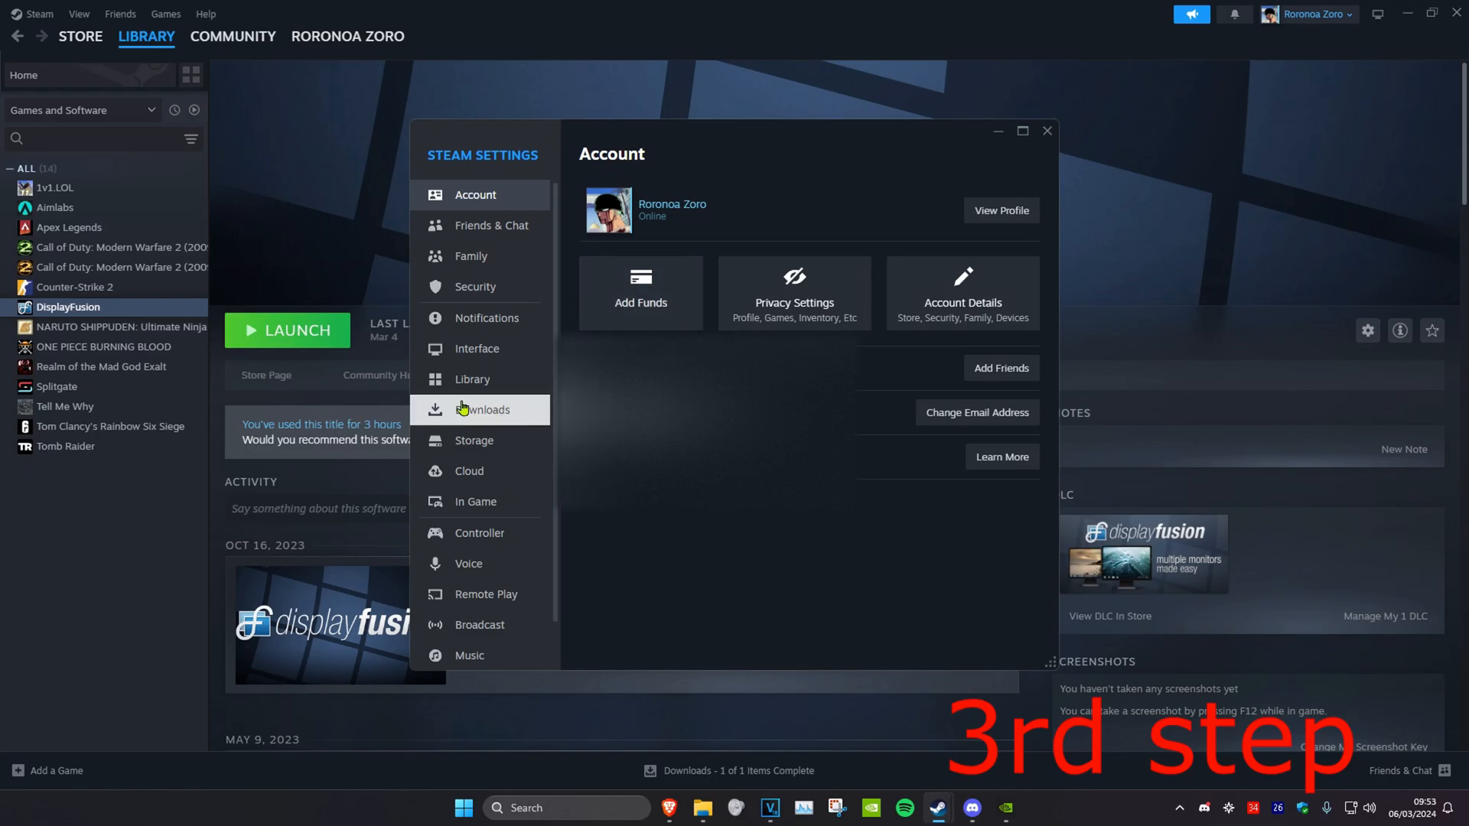
{"action": "left_click", "coordinate": [483, 410]}
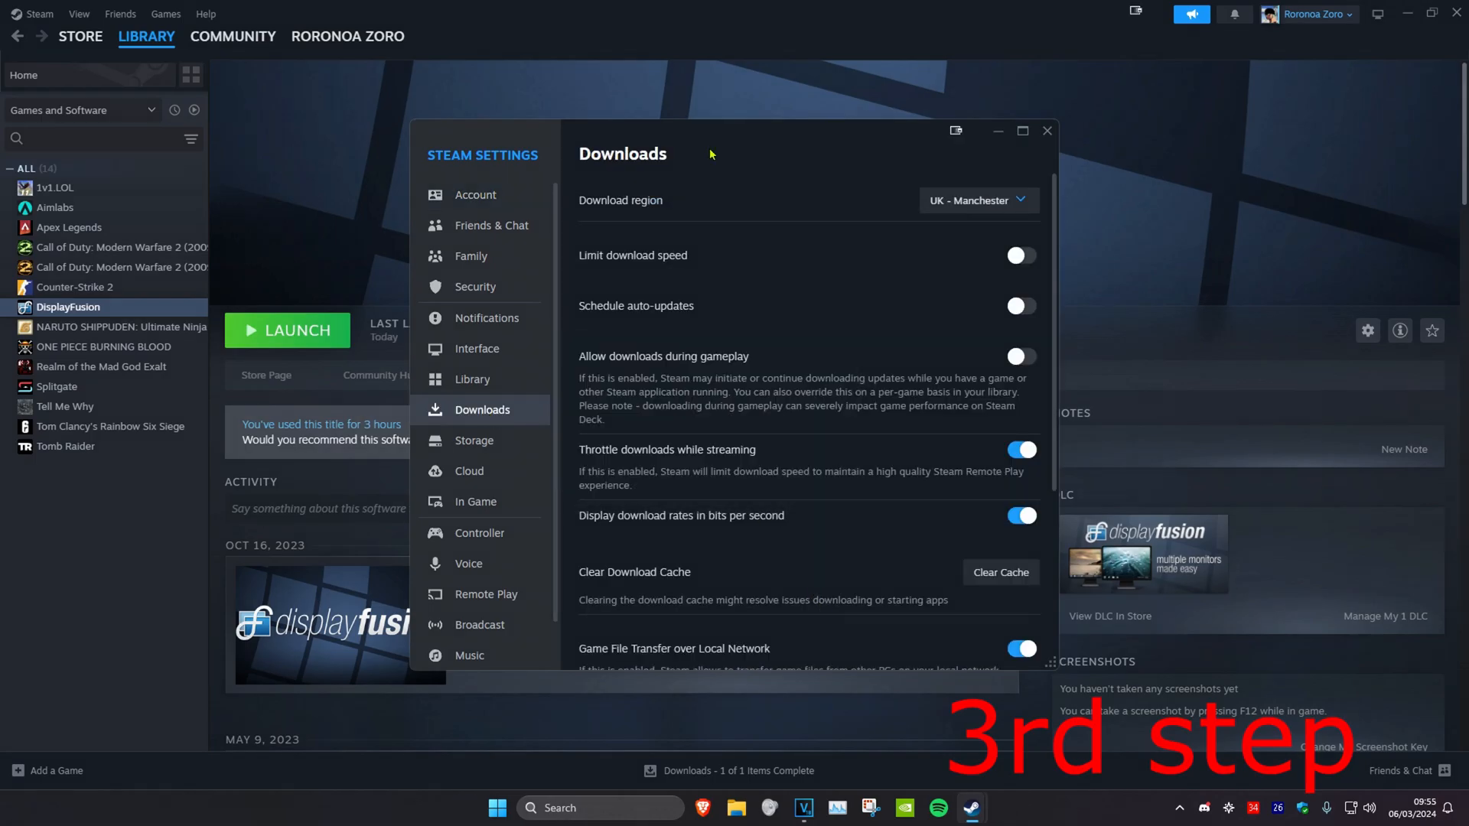
{"action": "mouse_move", "coordinate": [811, 238]}
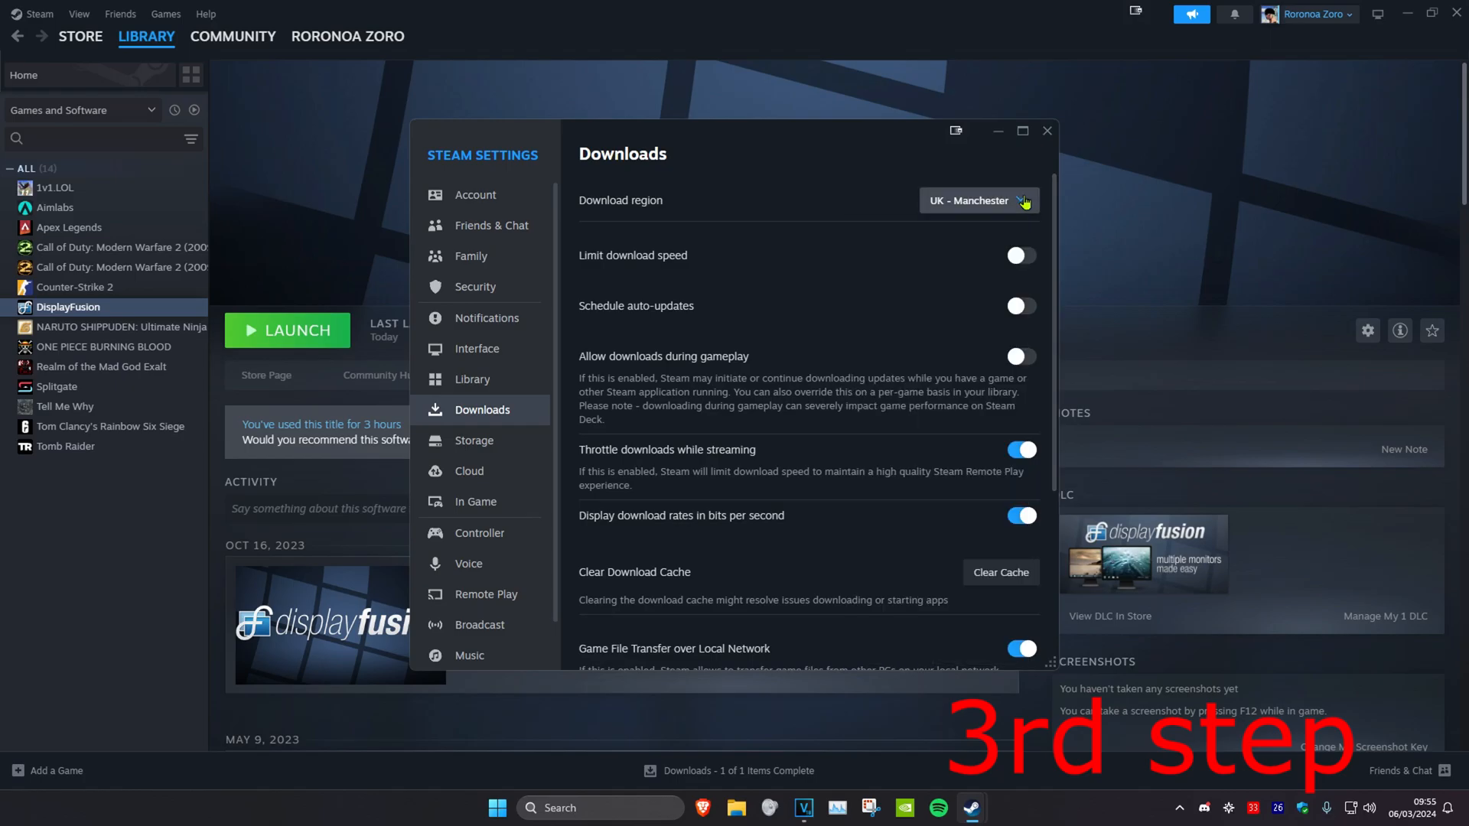
{"action": "scroll", "scroll_direction": "down", "scroll_amount": 3}
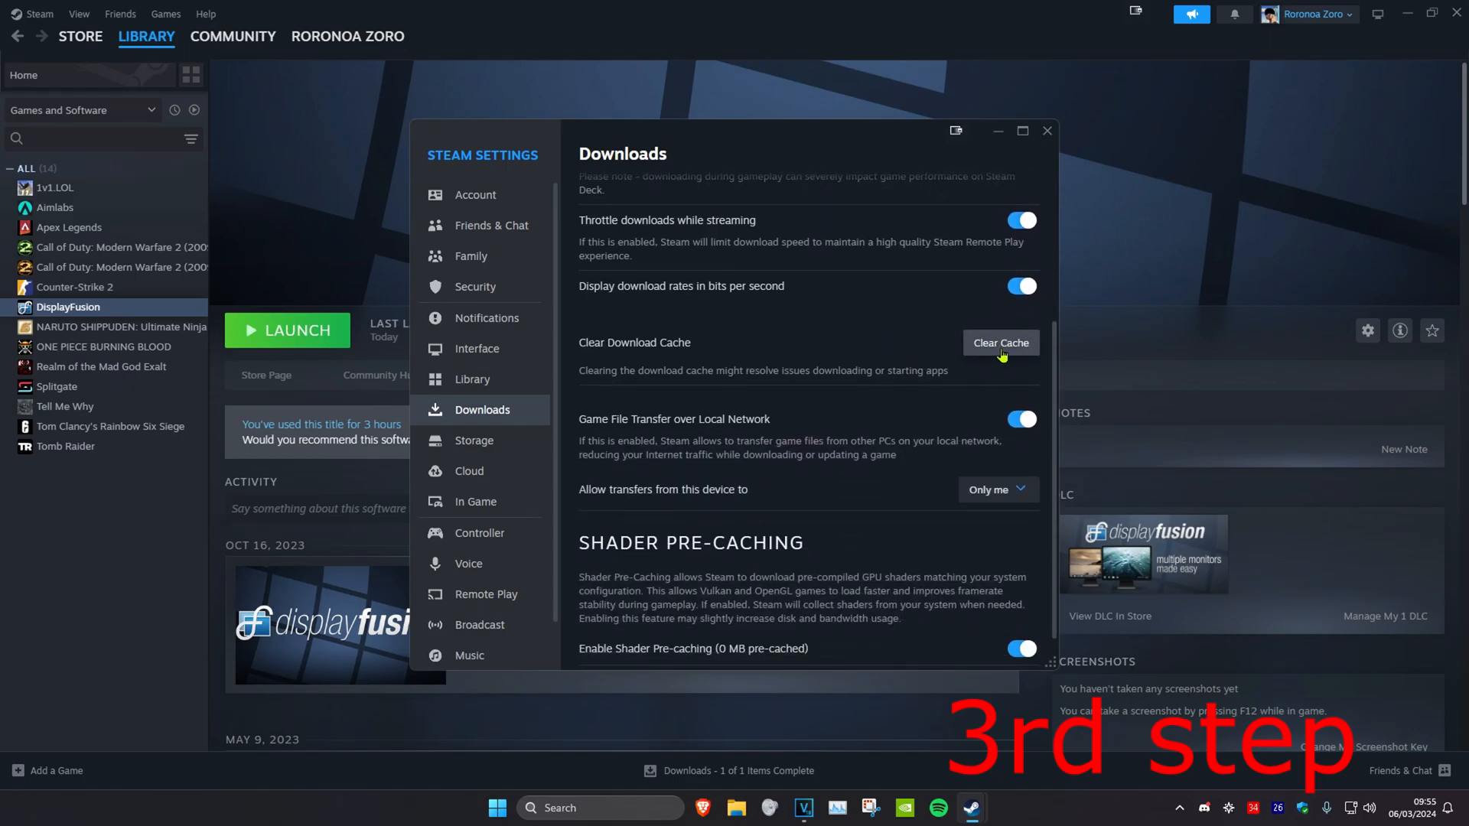
{"action": "left_click", "coordinate": [1001, 343]}
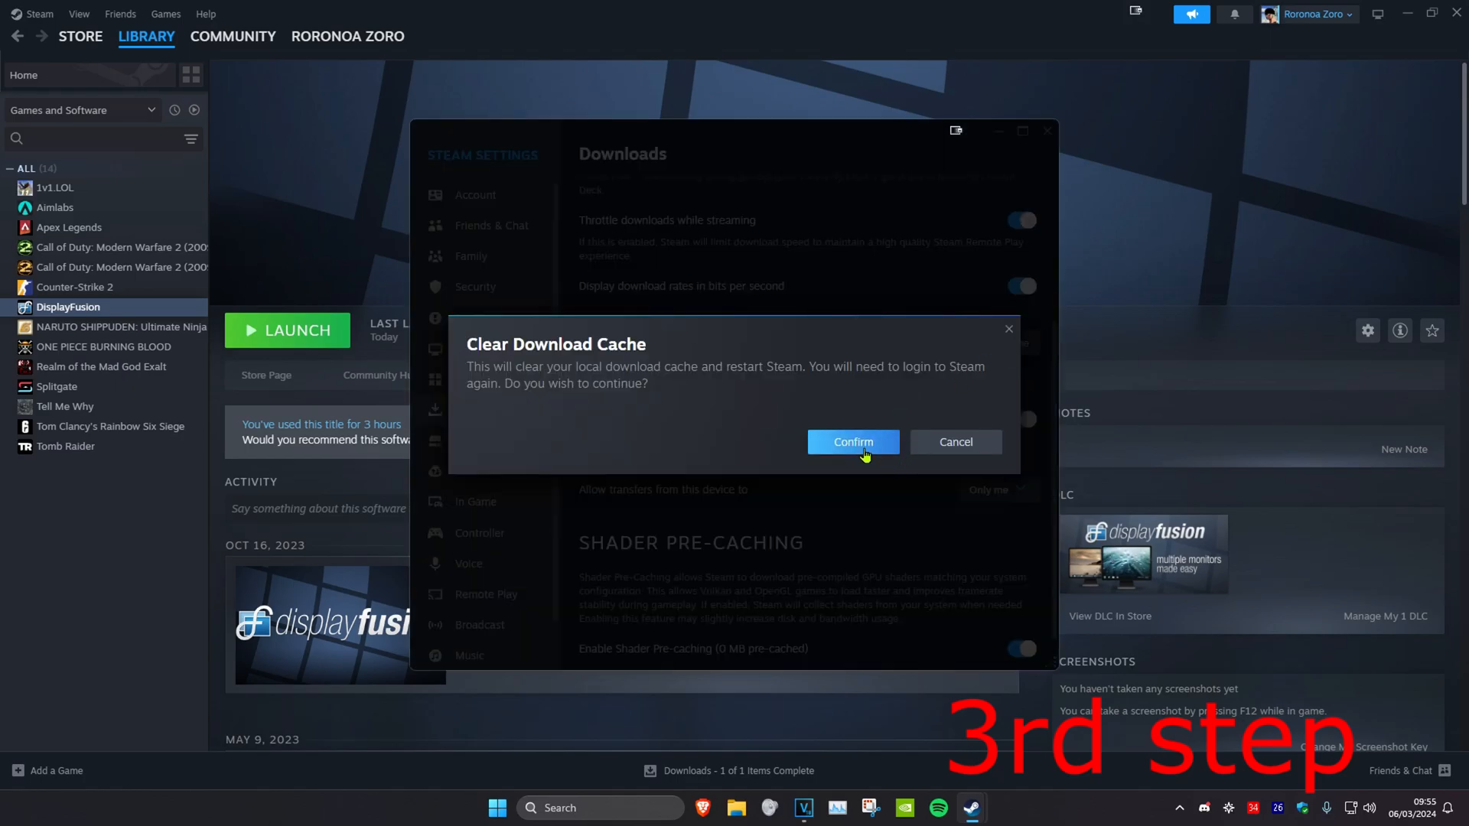
{"action": "left_click", "coordinate": [851, 441]}
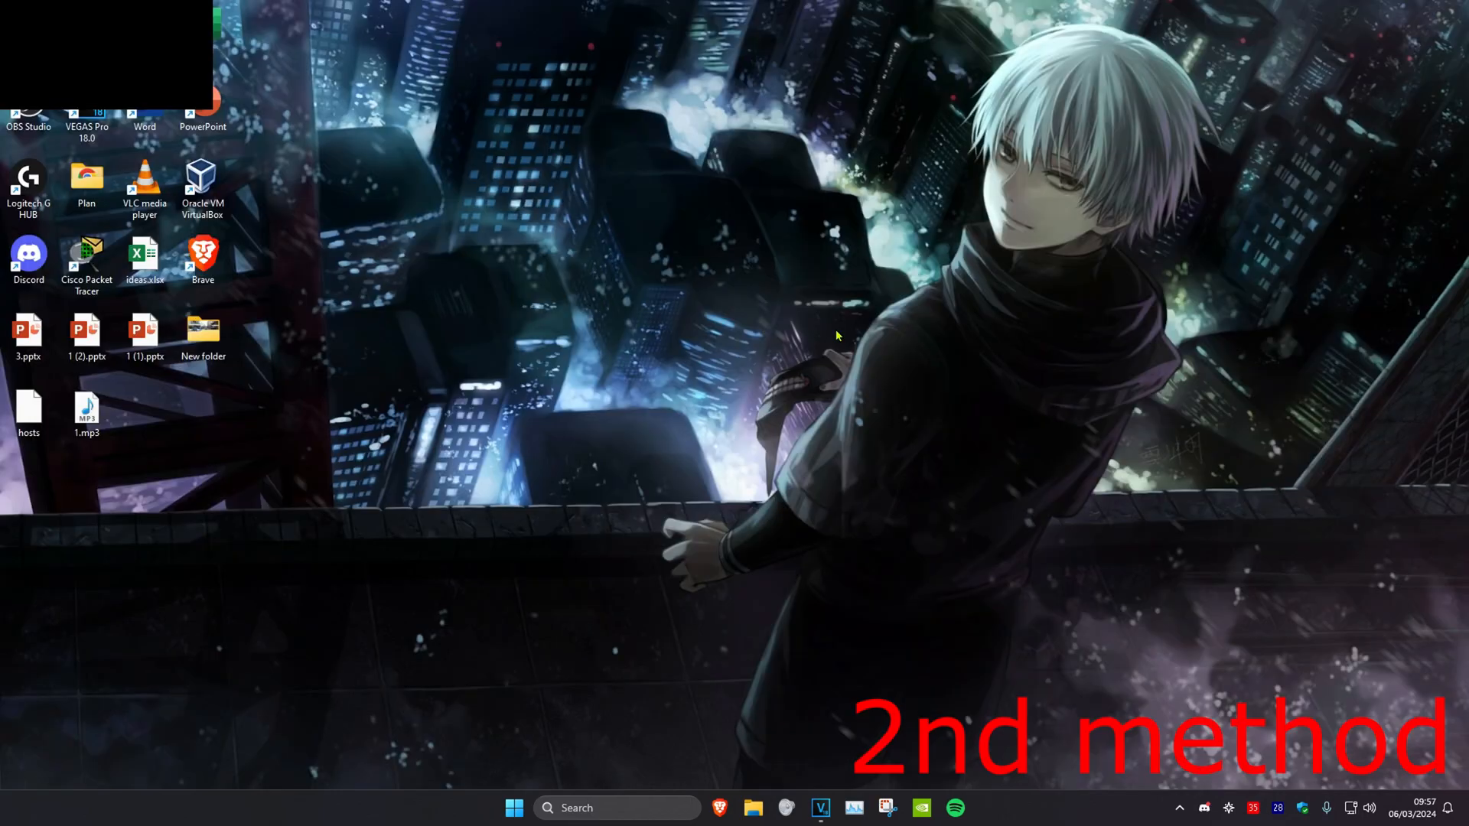
Search 'add or remove programs', scroll Installed apps to Steam, and show its options.
{"action": "type", "text": "add"}
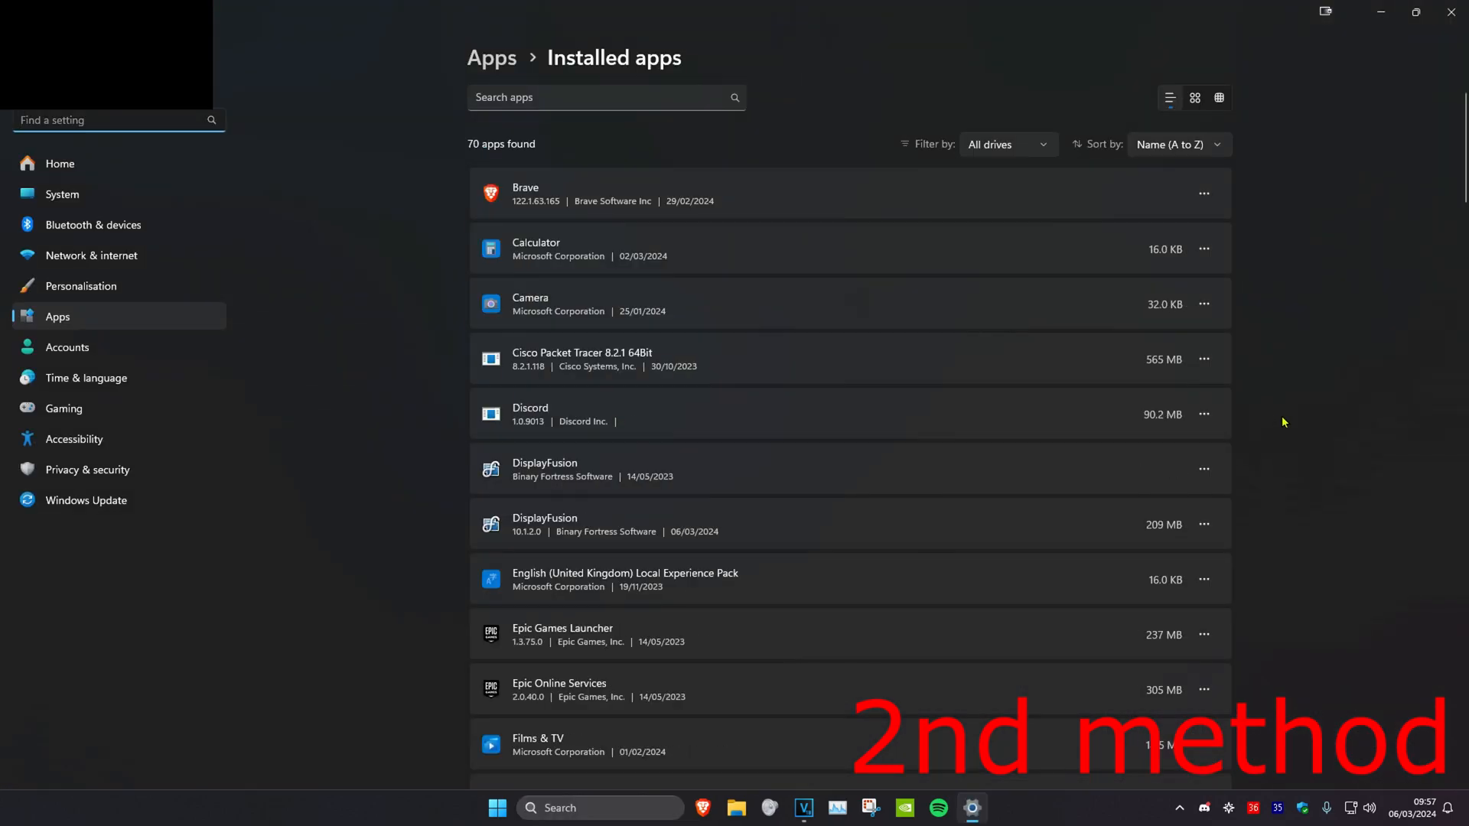
{"action": "scroll", "scroll_direction": "down", "scroll_amount": 3}
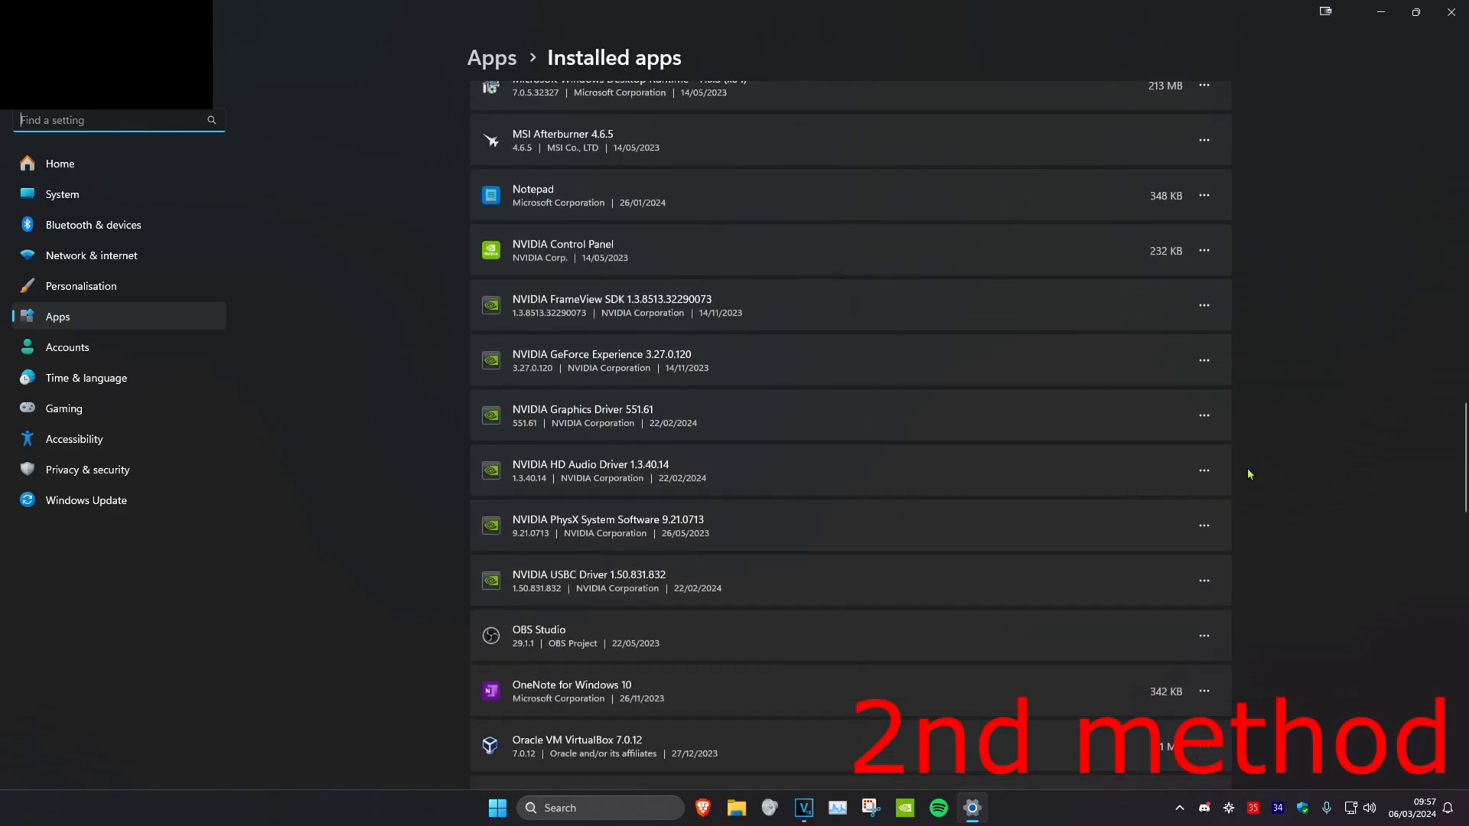
{"action": "scroll", "scroll_direction": "down", "scroll_amount": 3}
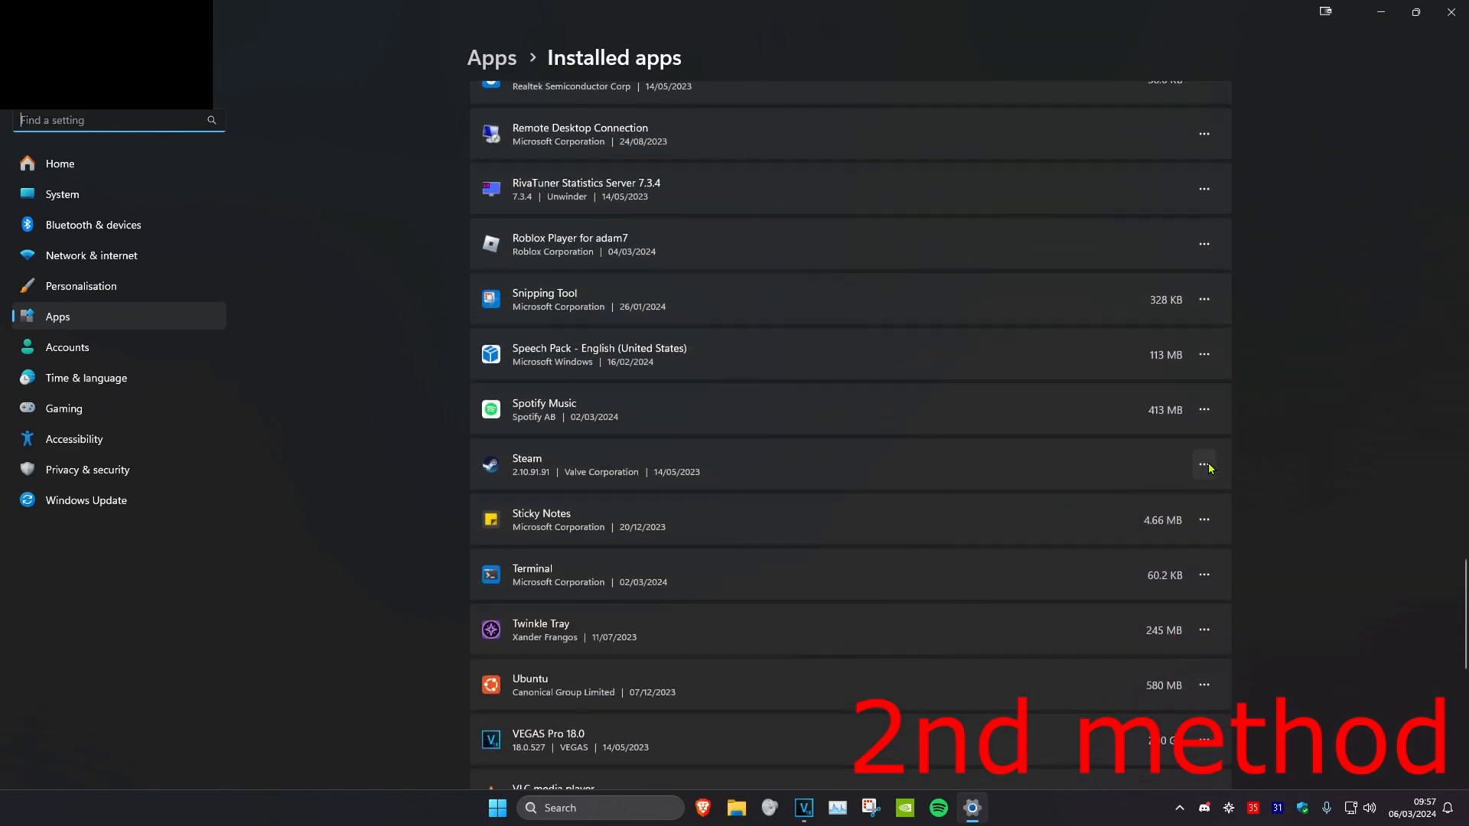
{"action": "left_click", "coordinate": [1203, 464]}
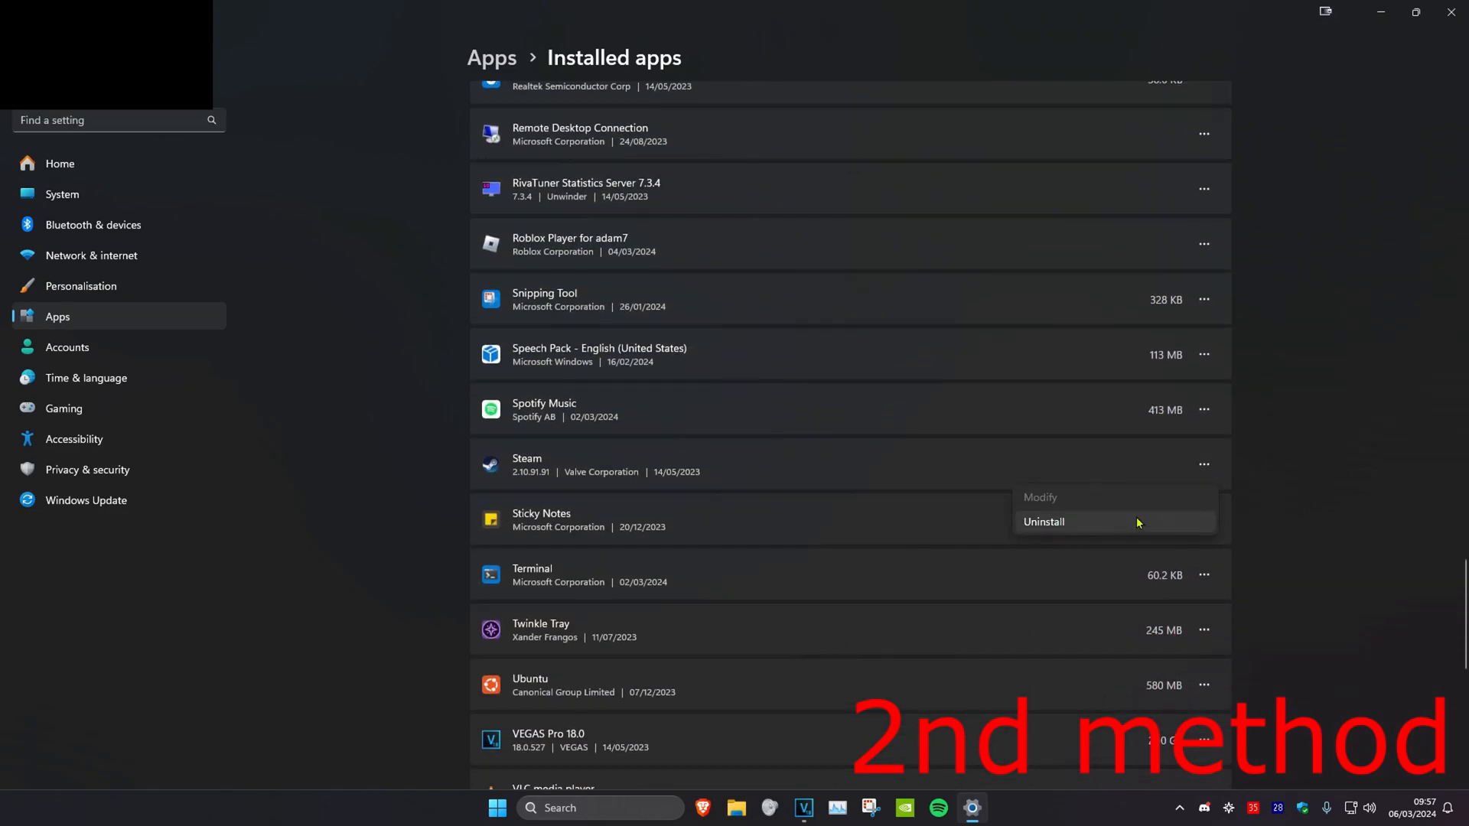